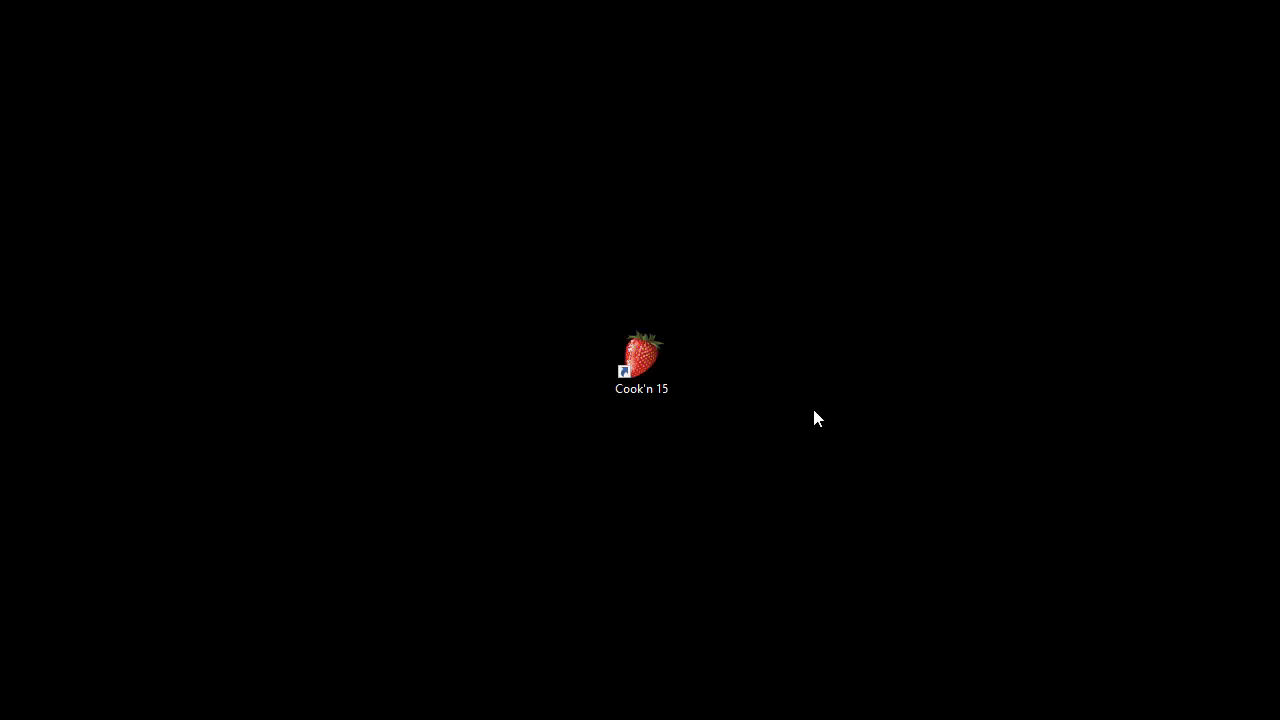
Launch Cook'n 15 from its desktop shortcut until the splash screen shows.
left_click(641, 360)
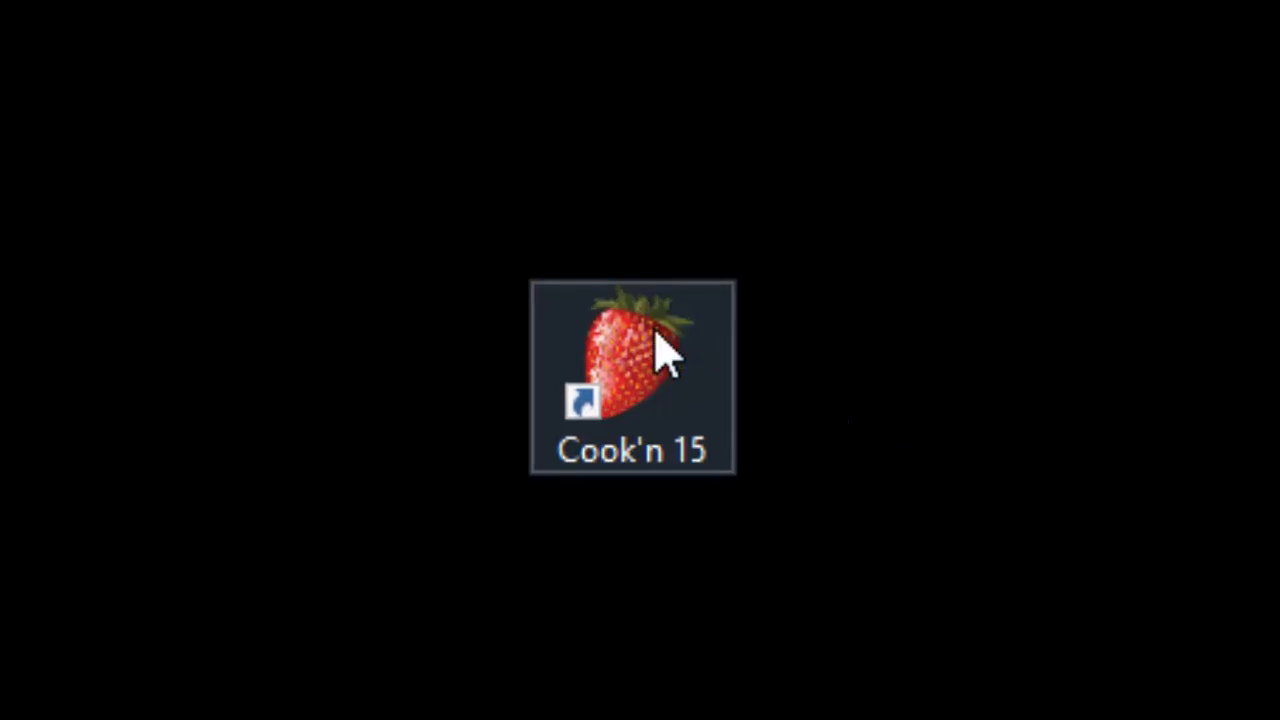
mouse_move(1130, 560)
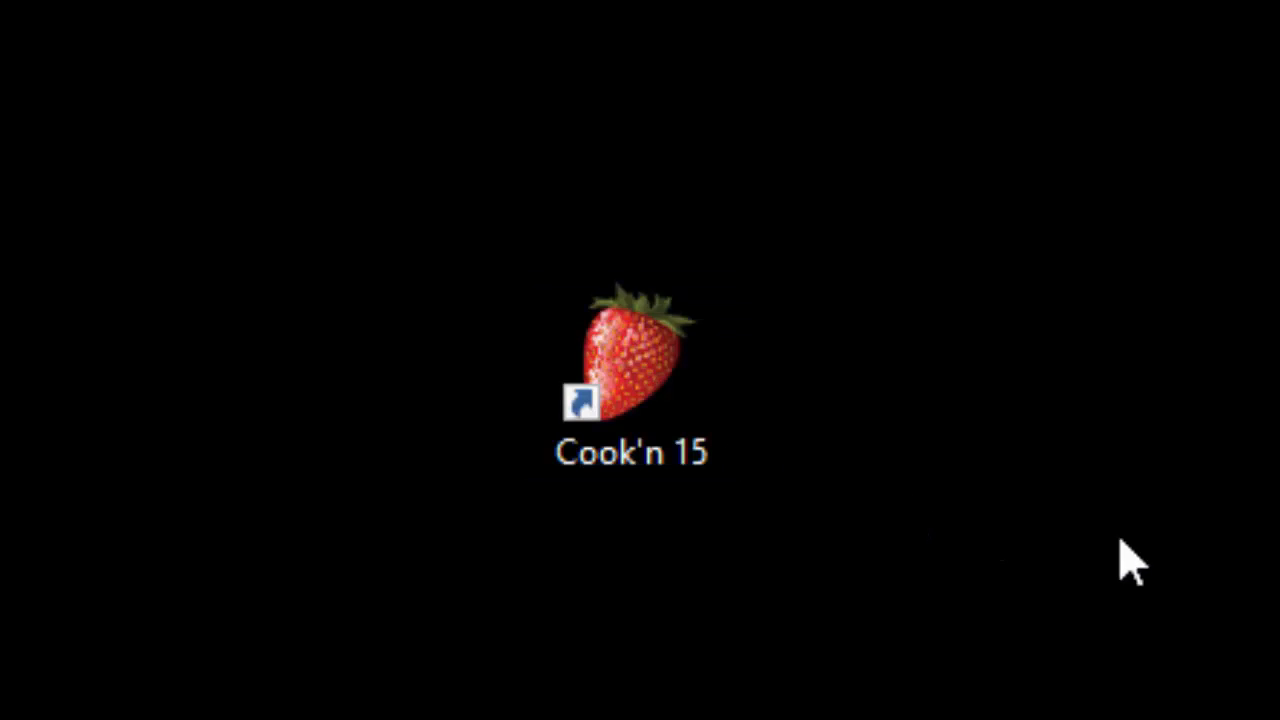
mouse_move(1150, 575)
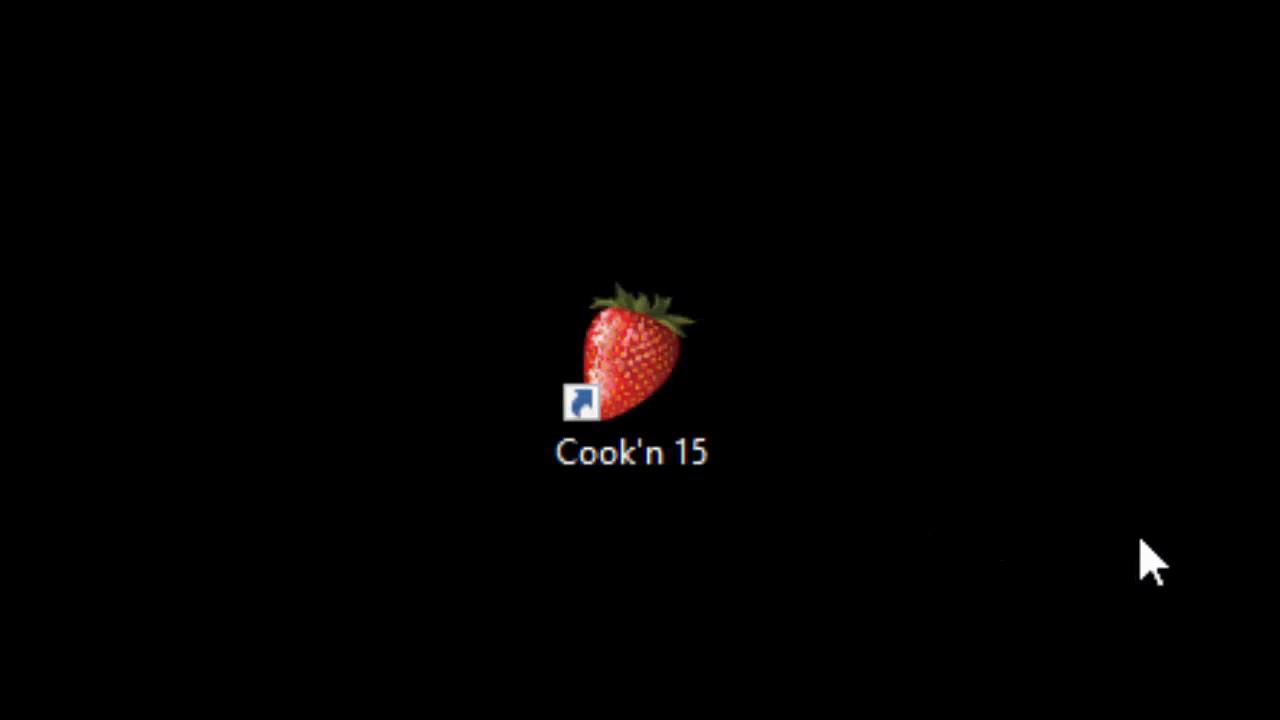
mouse_move(1135, 520)
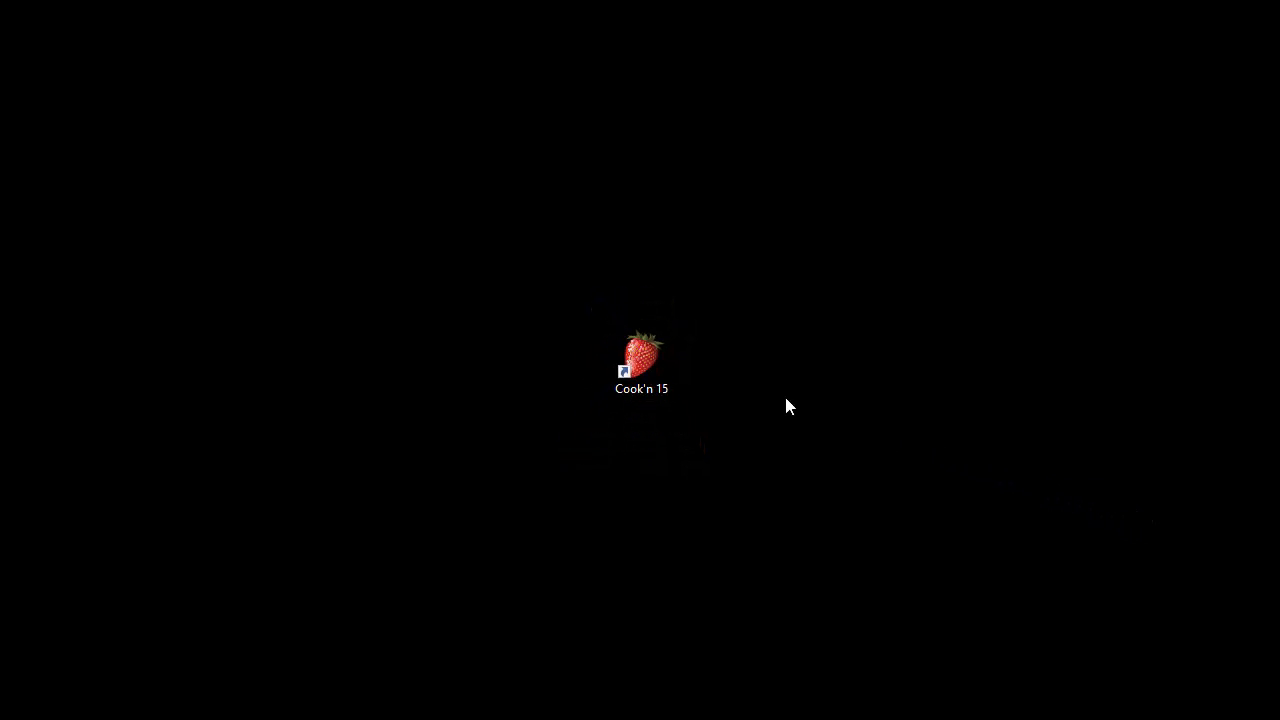
left_click(641, 362)
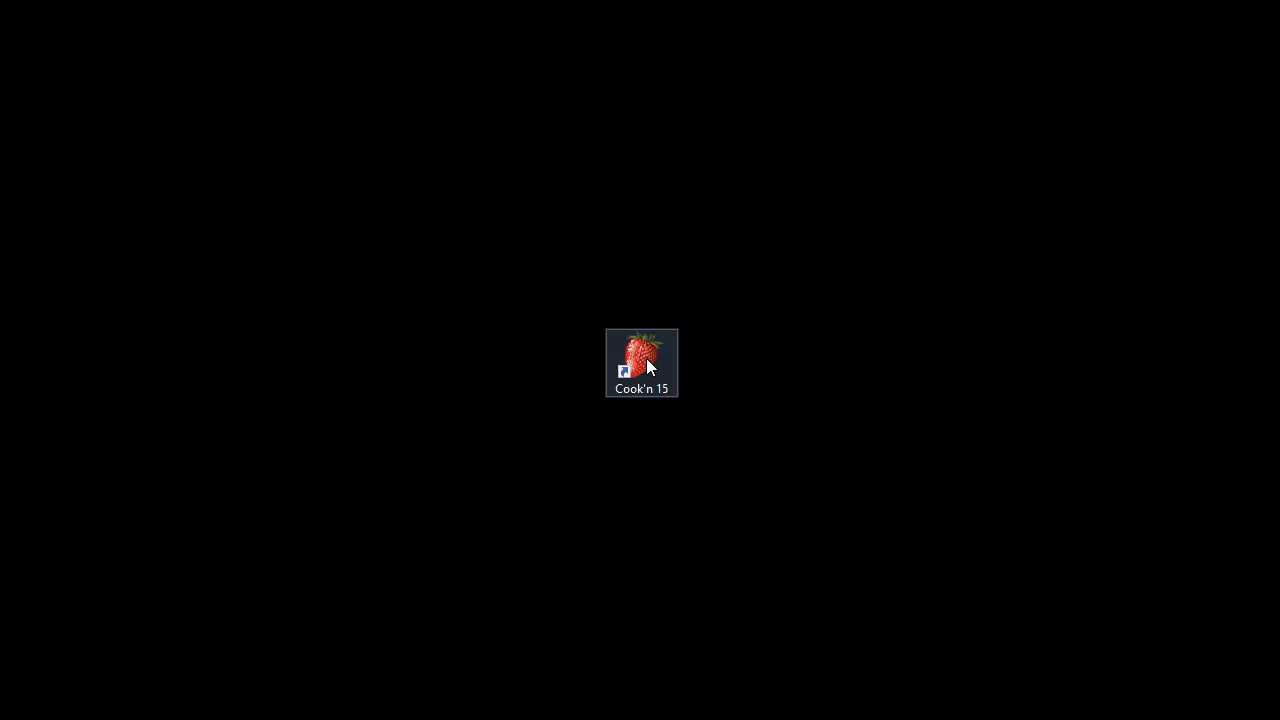
double_click(641, 363)
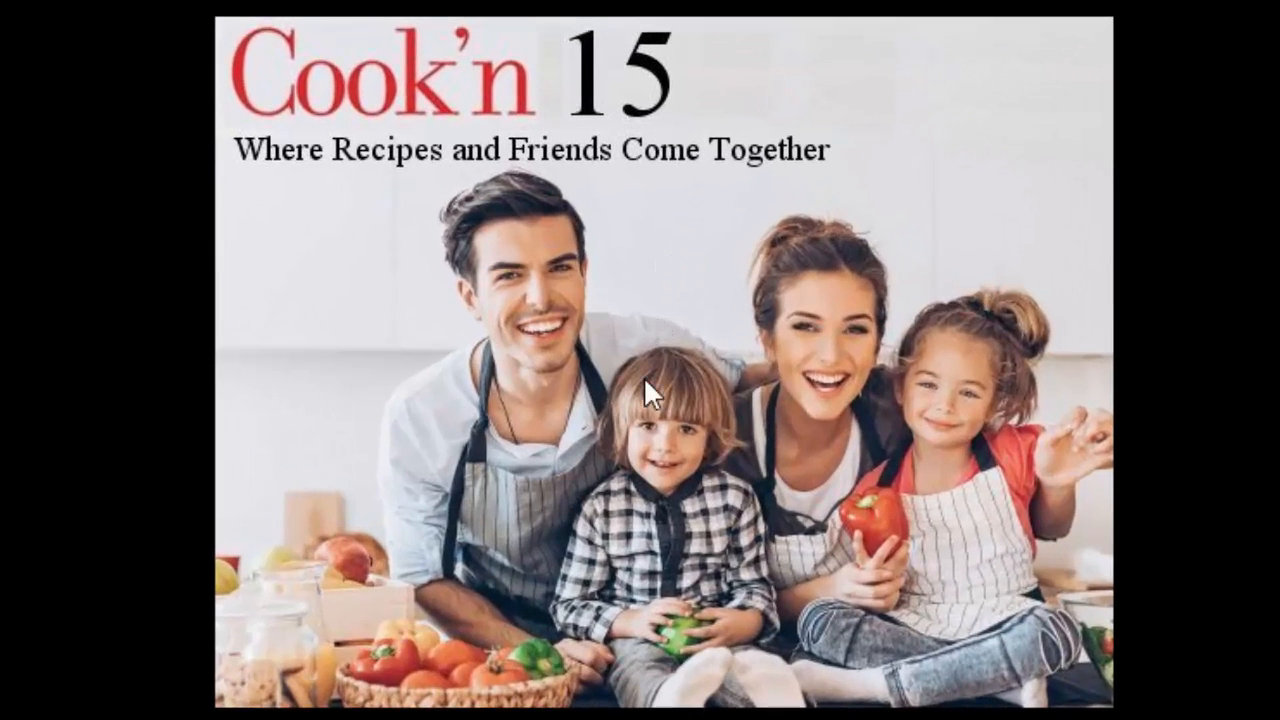
mouse_move(660, 515)
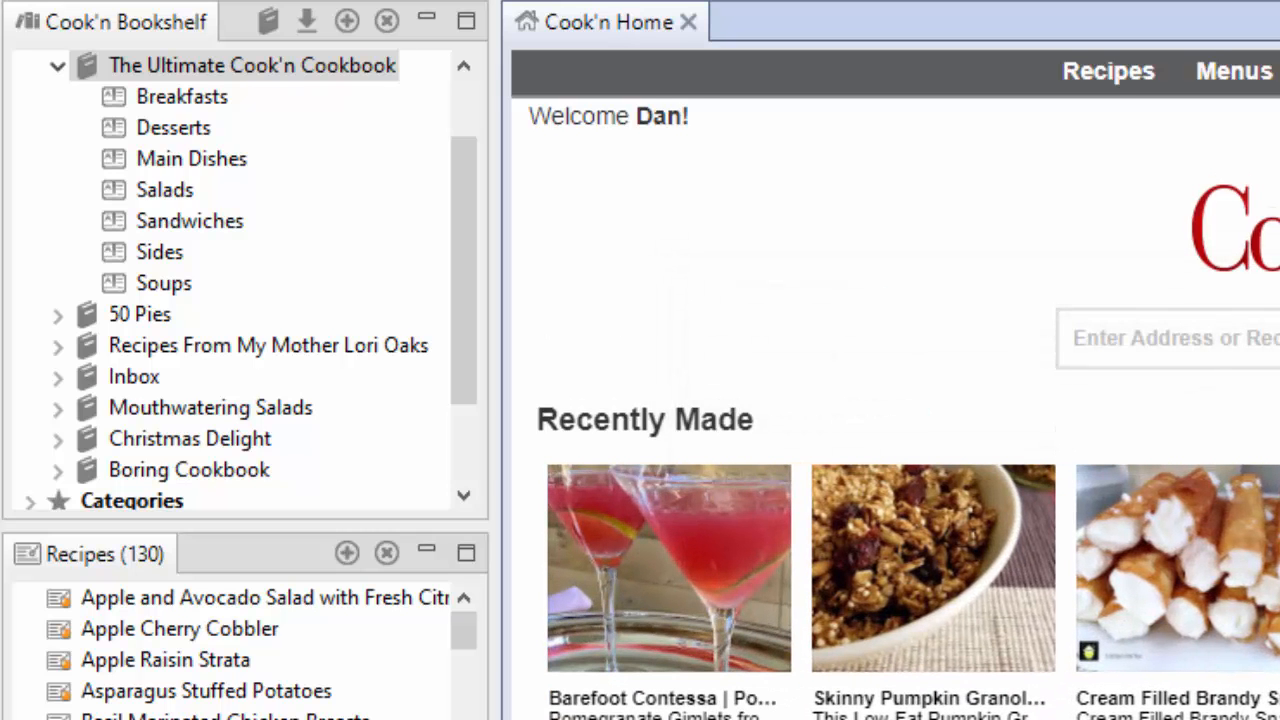
mouse_move(1085, 250)
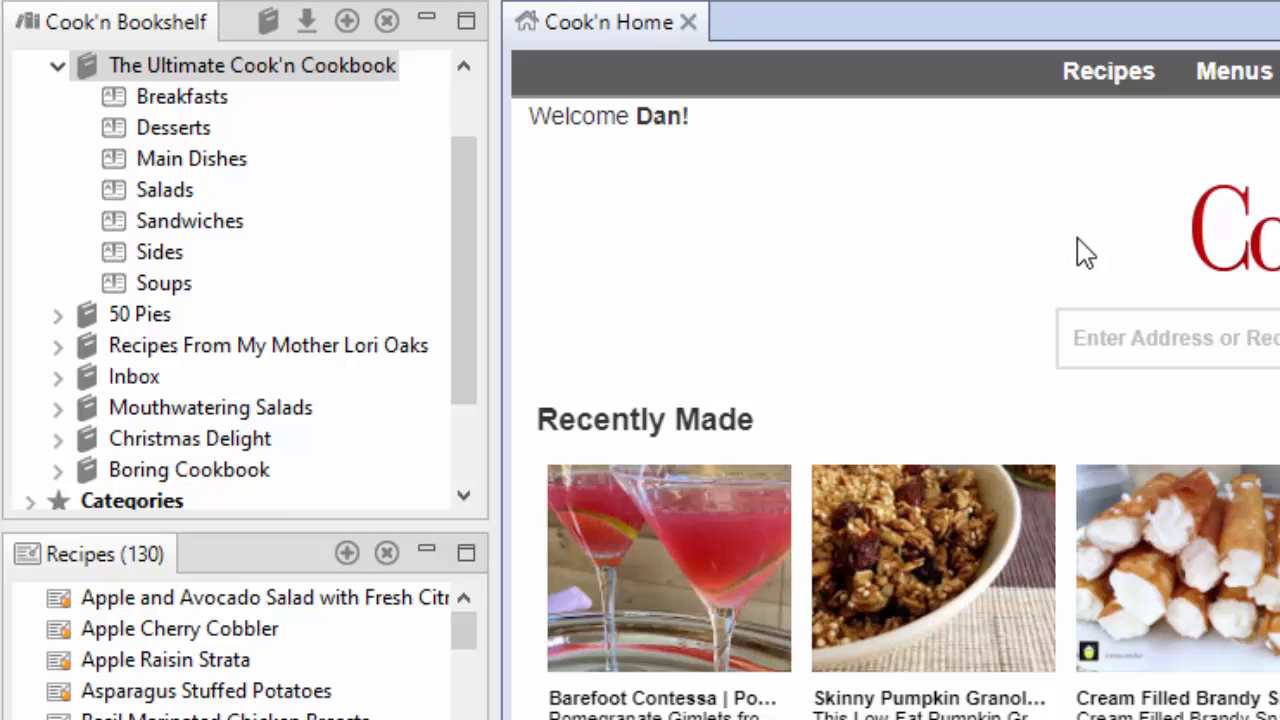
mouse_move(473, 105)
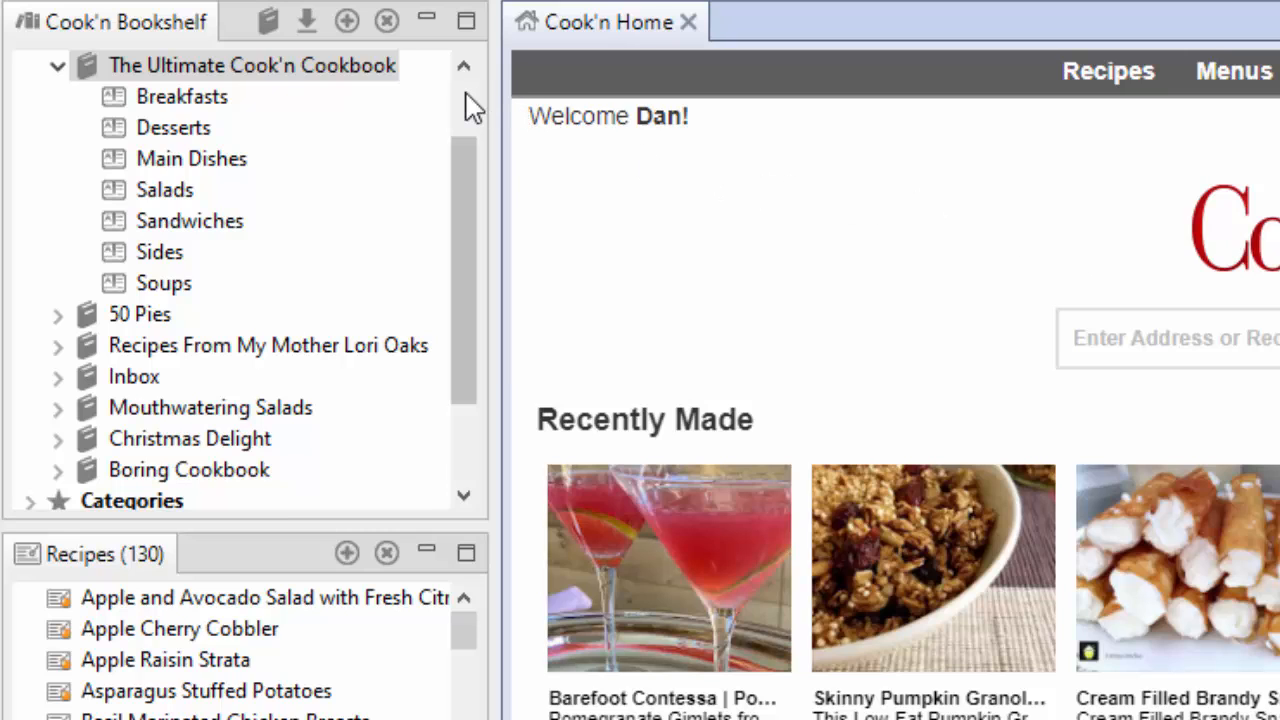
scroll("up", 3)
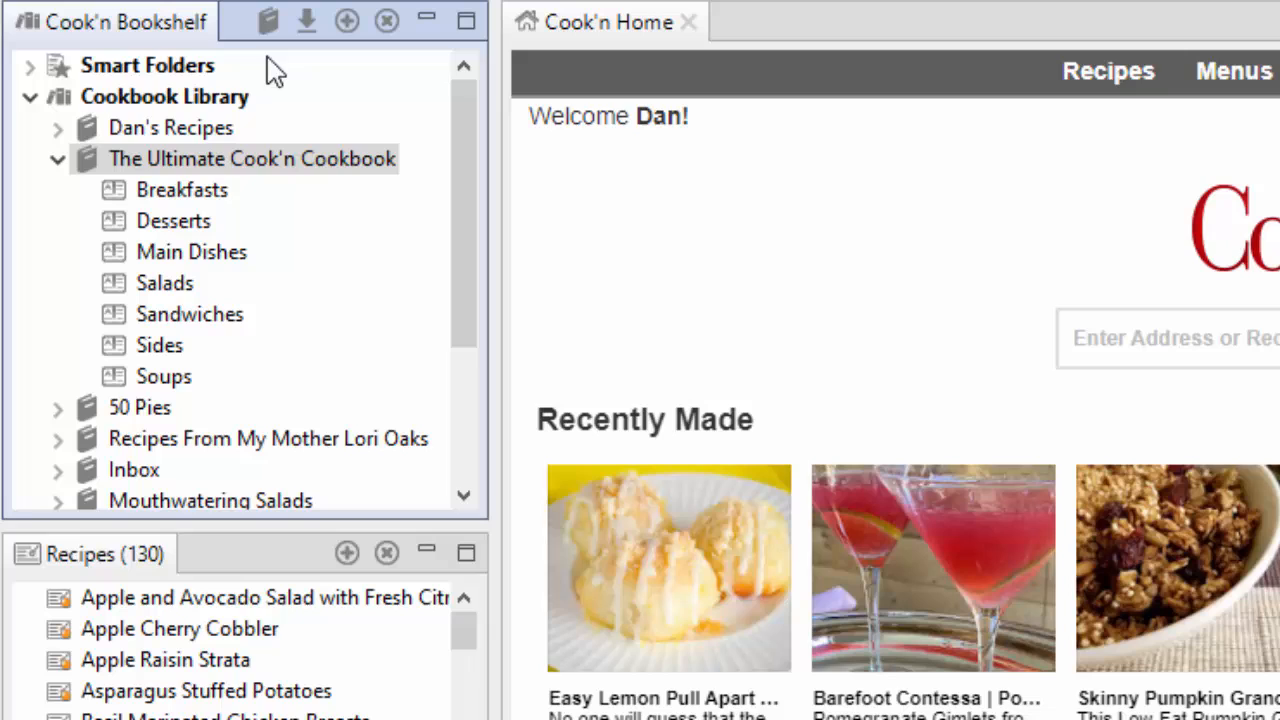
mouse_move(185, 127)
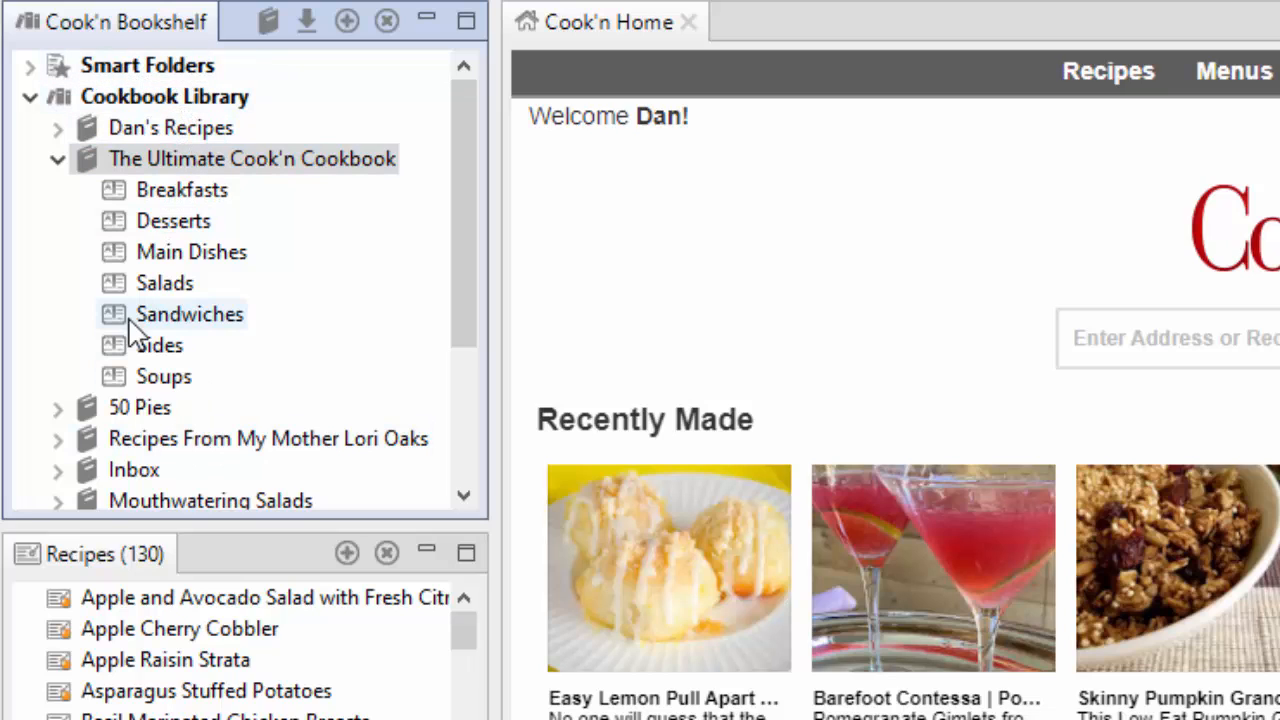
scroll("down", 3)
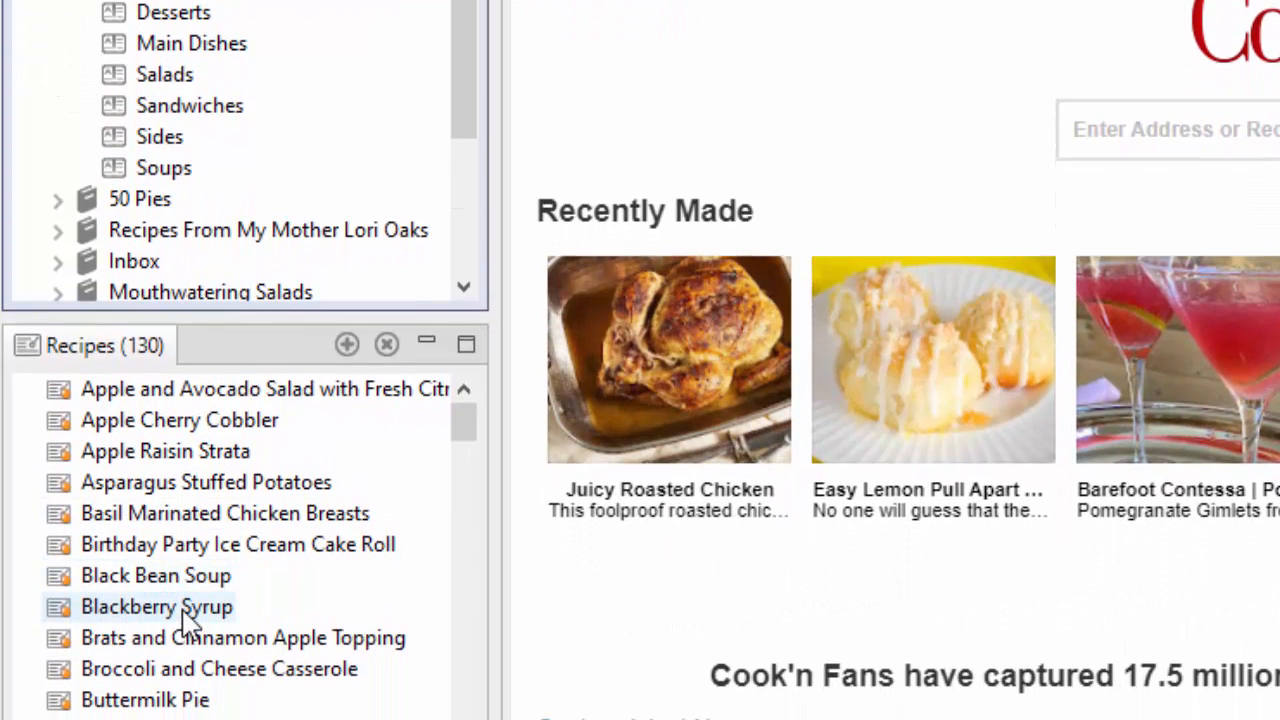
Open the Blackberry Syrup recipe and zoom its text in once.
left_click(157, 607)
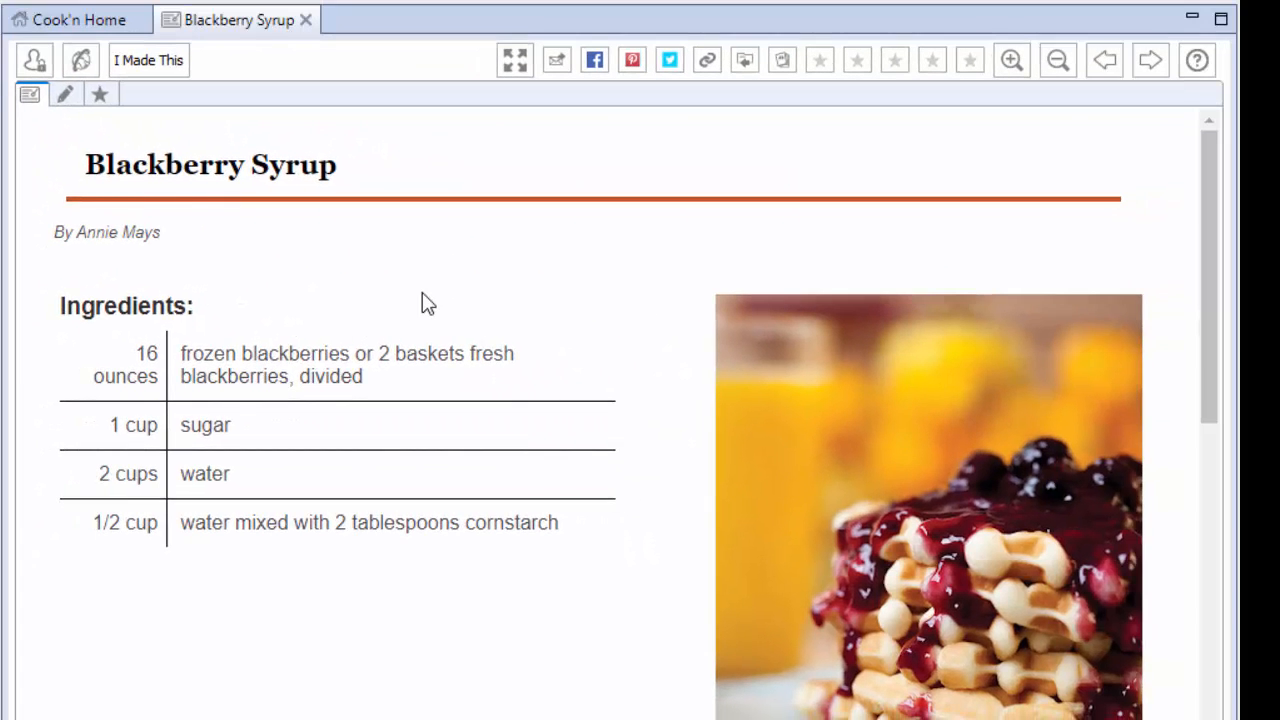
mouse_move(391, 184)
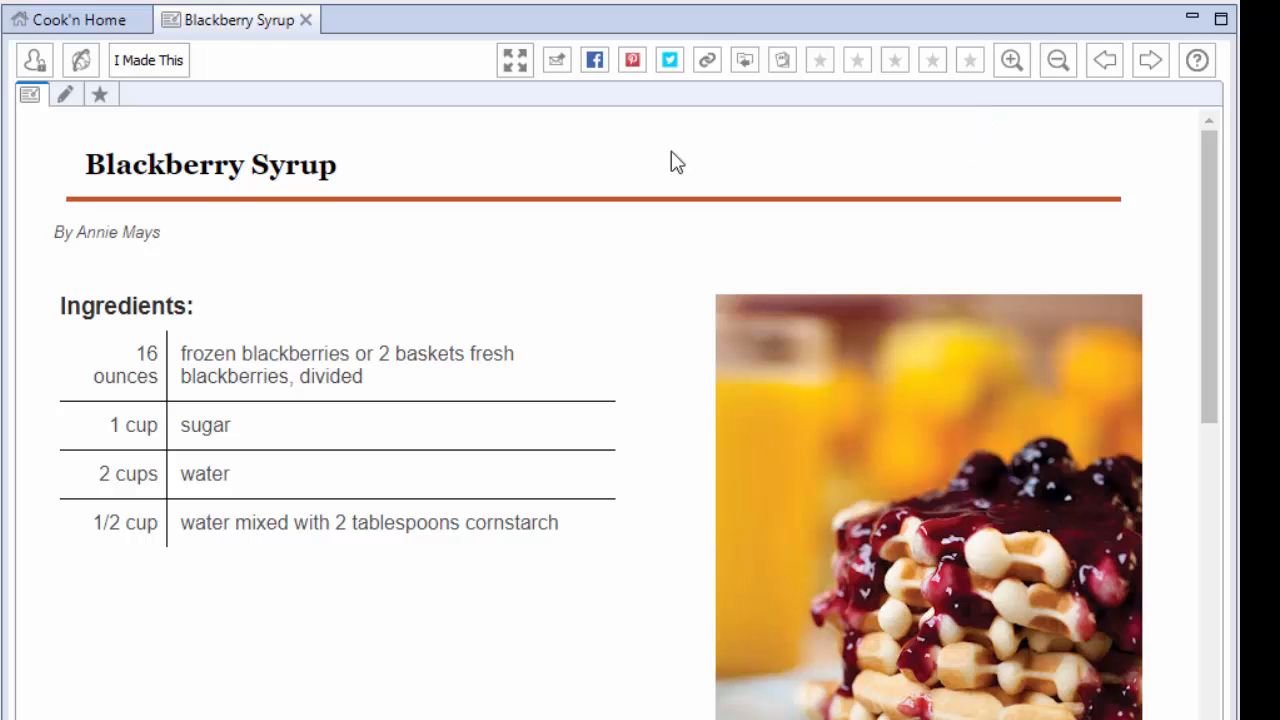
mouse_move(650, 161)
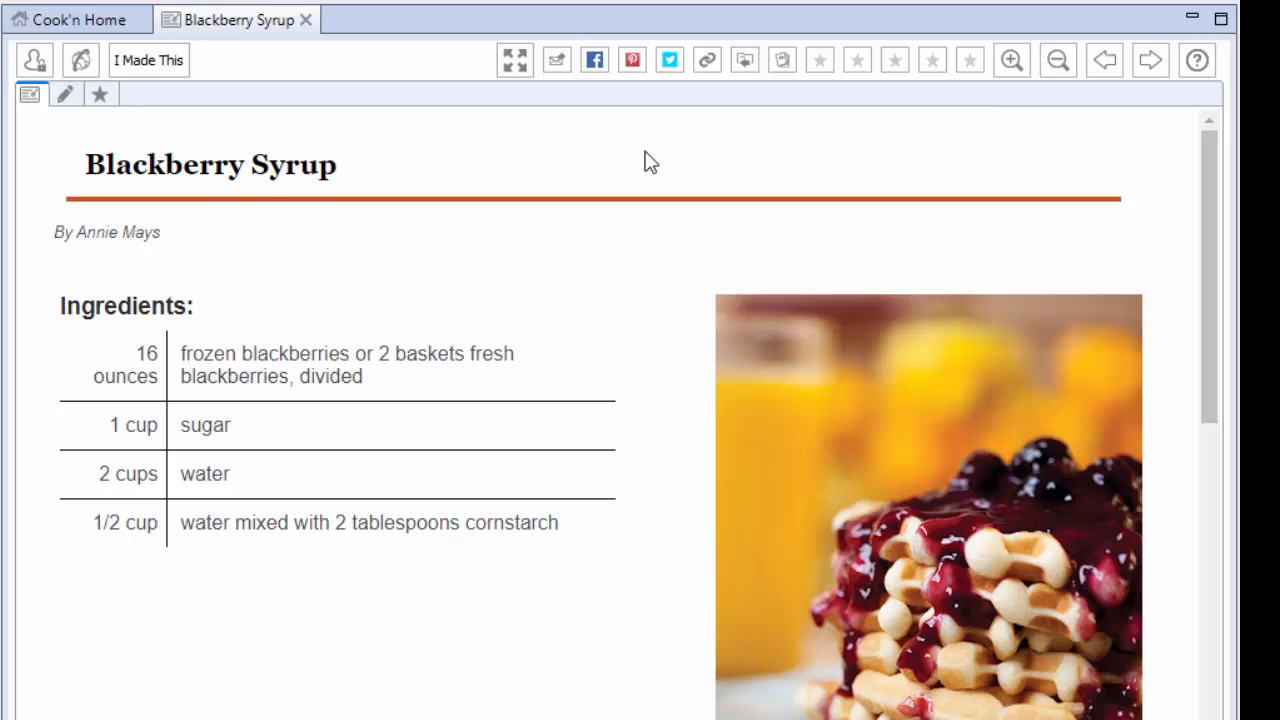
mouse_move(562, 244)
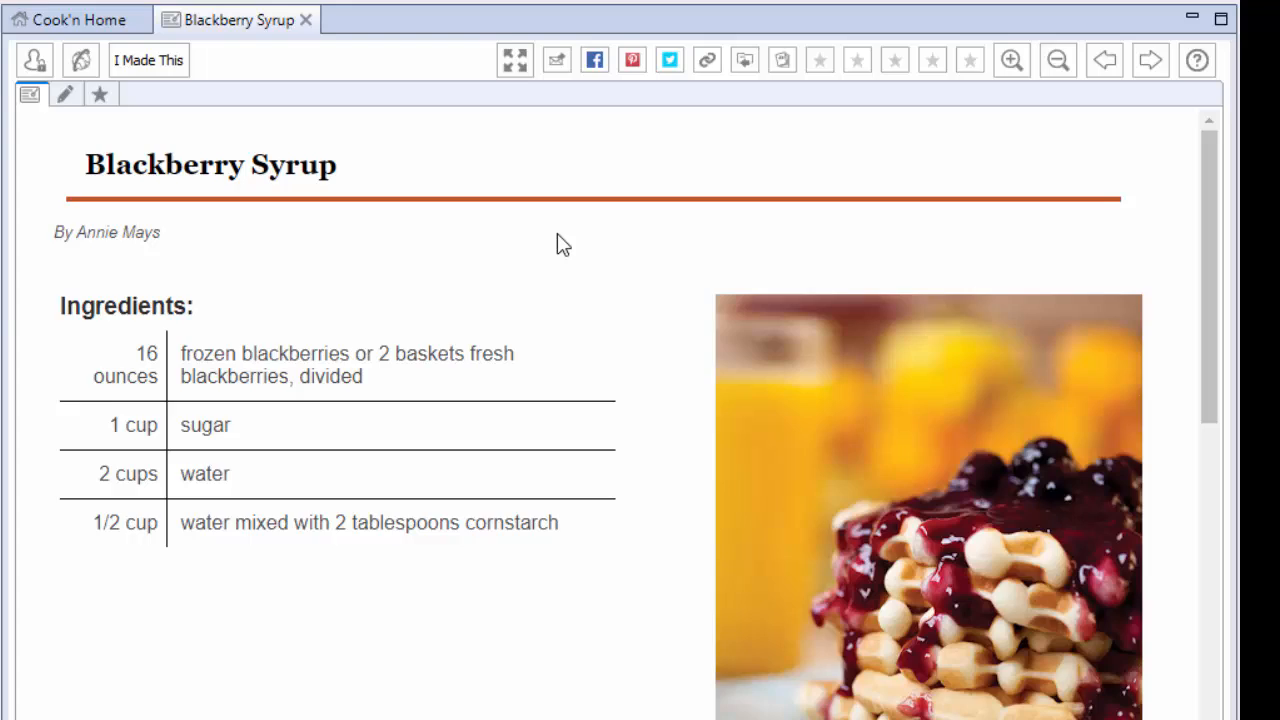
left_click(1010, 59)
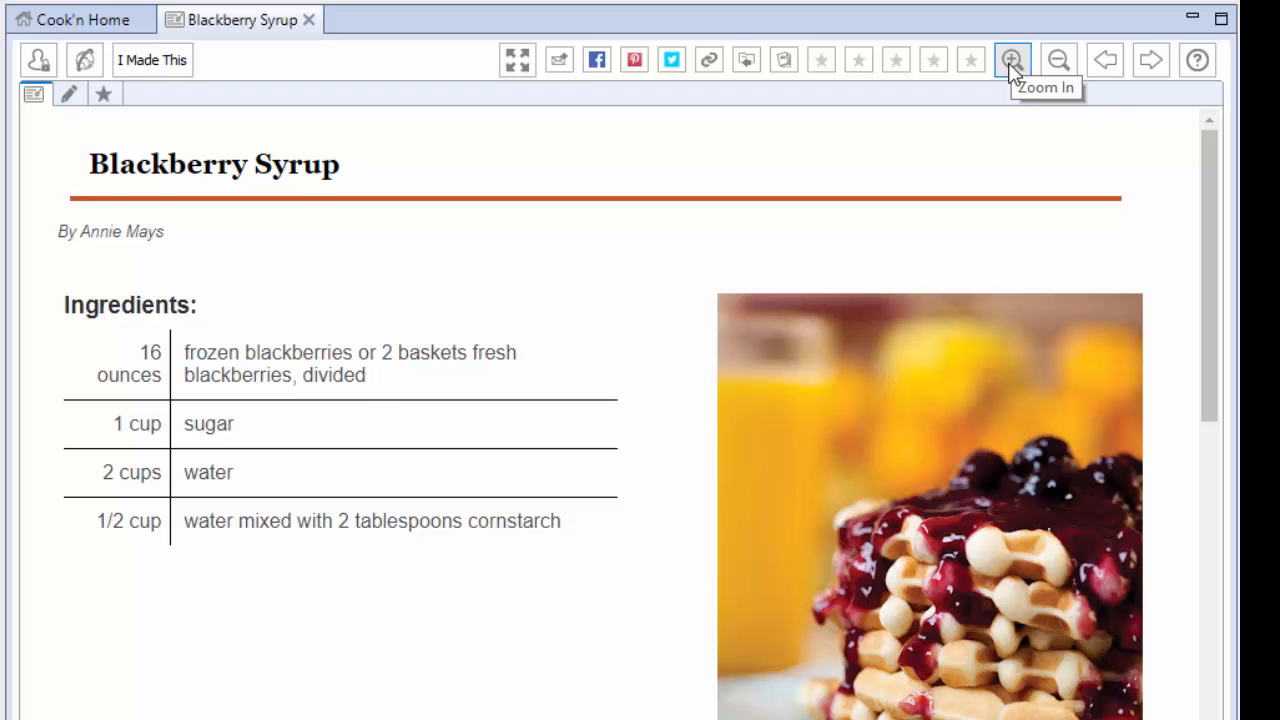
Zoom the Blackberry Syrup recipe in three times, then back out one step.
left_click(1011, 60)
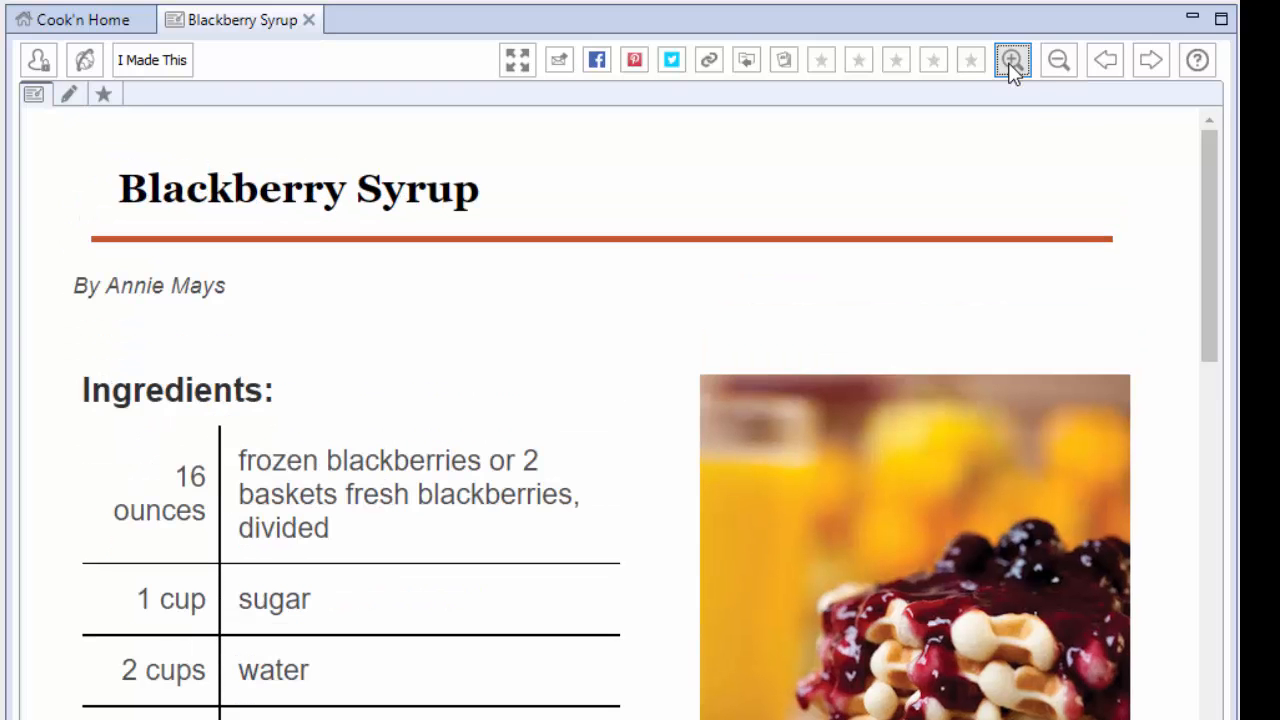
left_click(1011, 60)
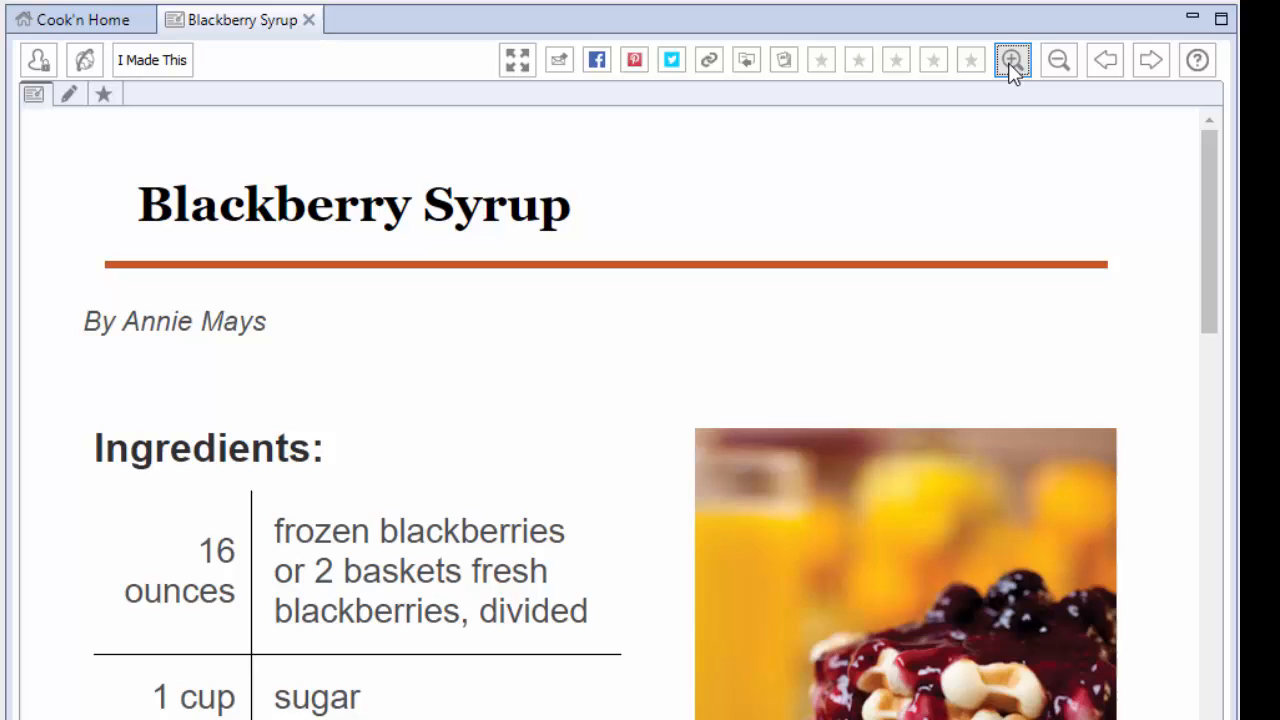
left_click(1011, 60)
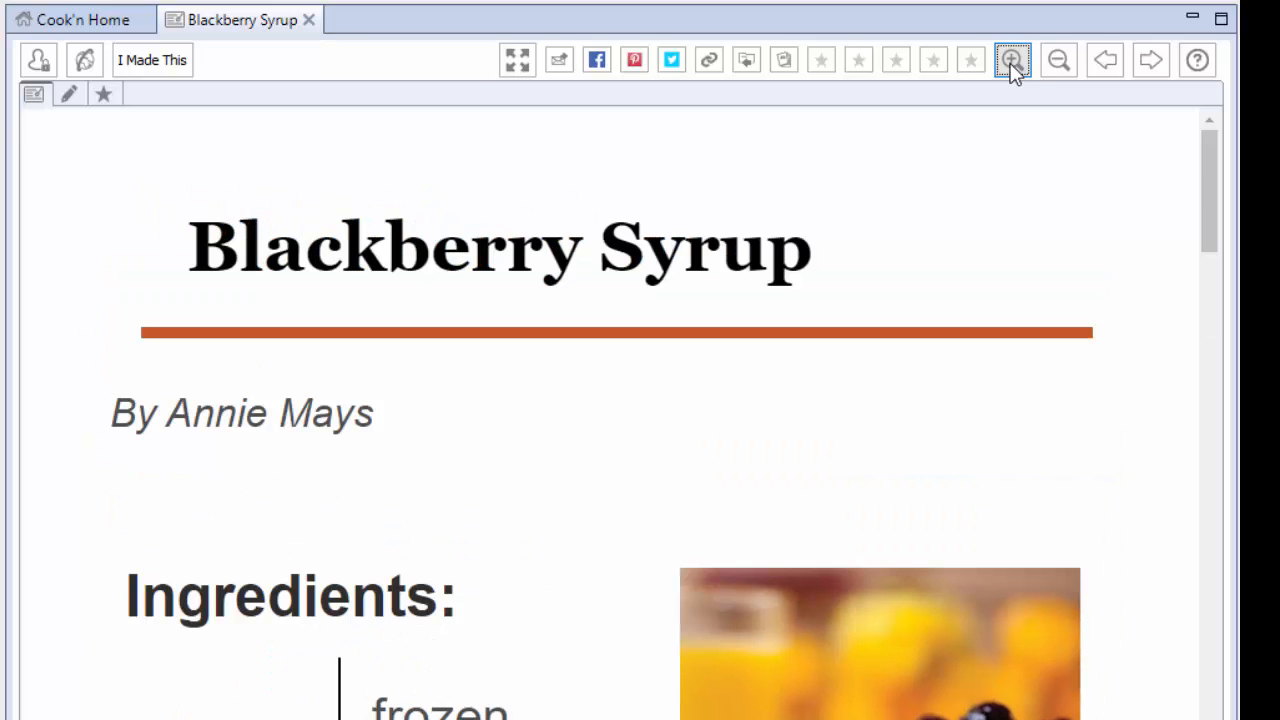
left_click(1057, 60)
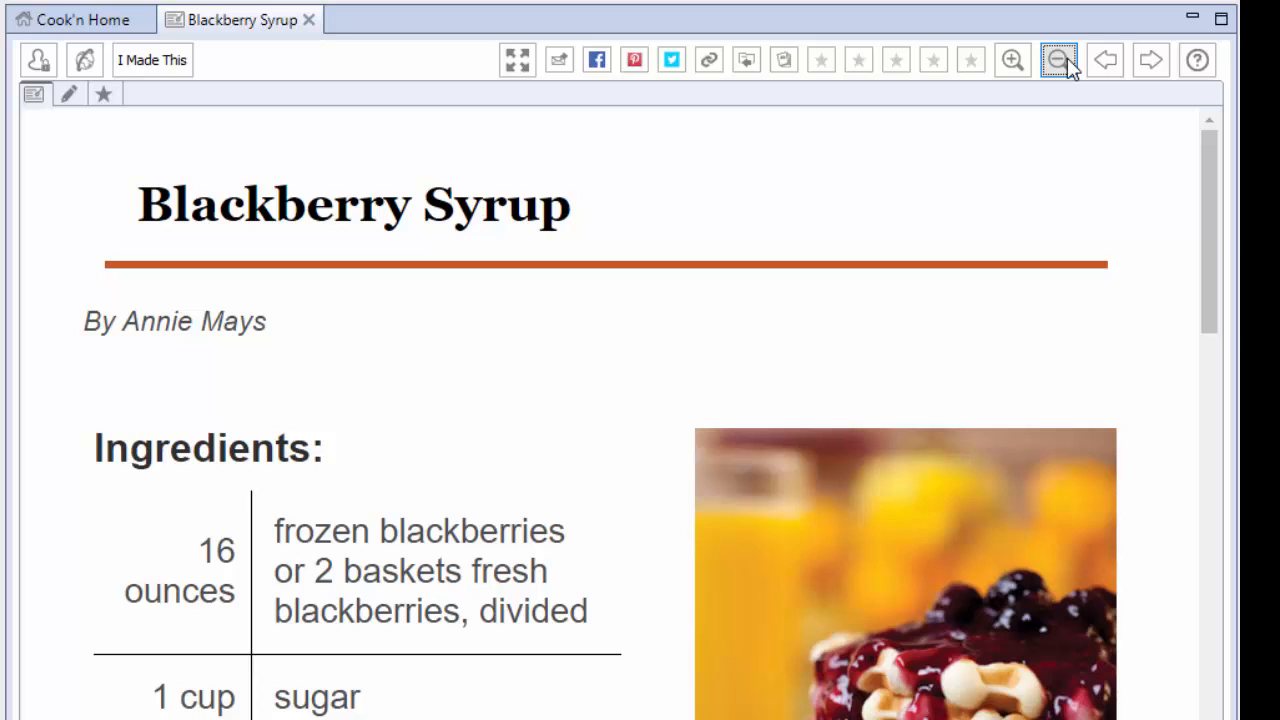
mouse_move(1105, 60)
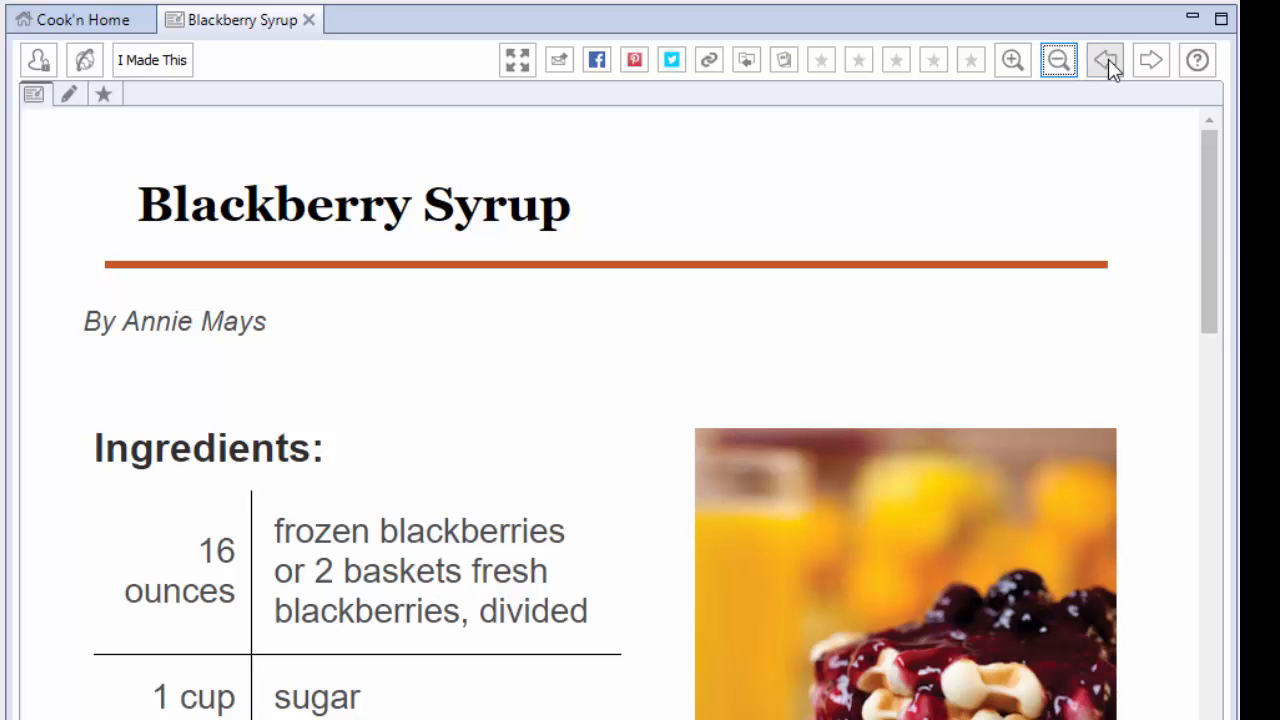
Step past Broccoli and Cheese Casserole to Buttermilk Pie and zoom its text out.
left_click(1150, 60)
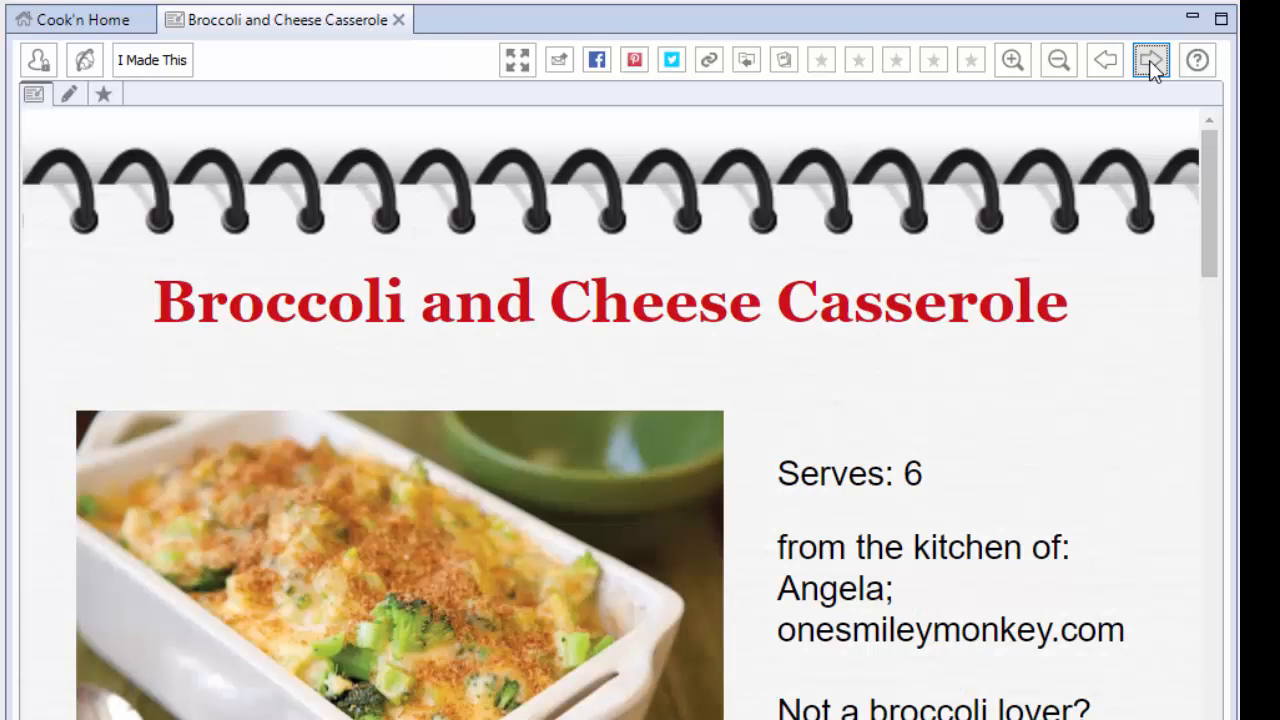
left_click(1150, 60)
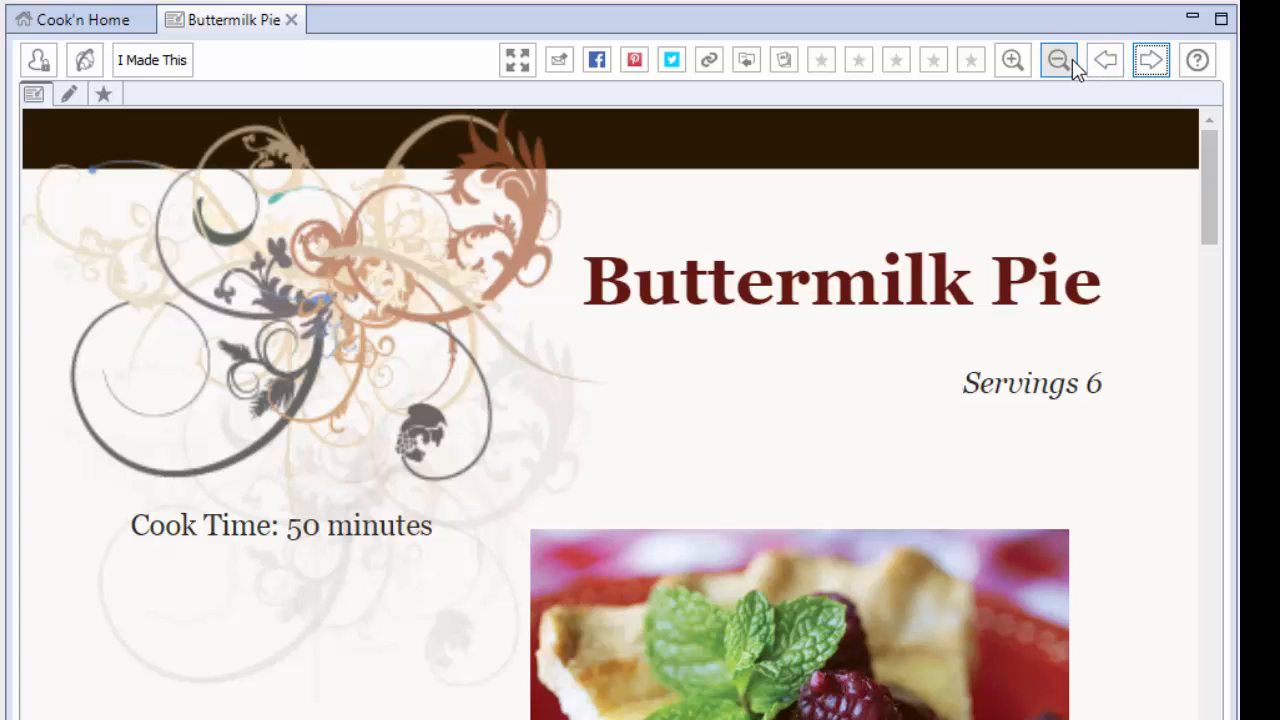
left_click(1057, 60)
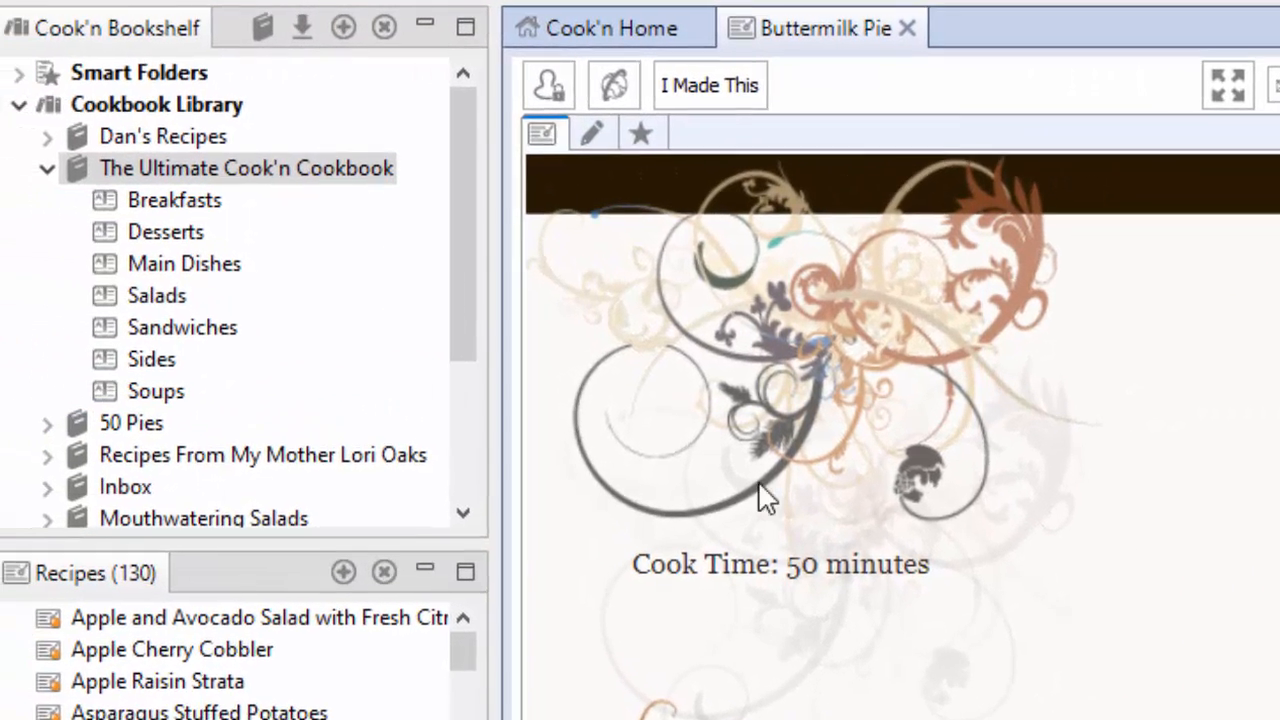
Show the File menu's Import submenu of recipe programs.
left_click(10, 10)
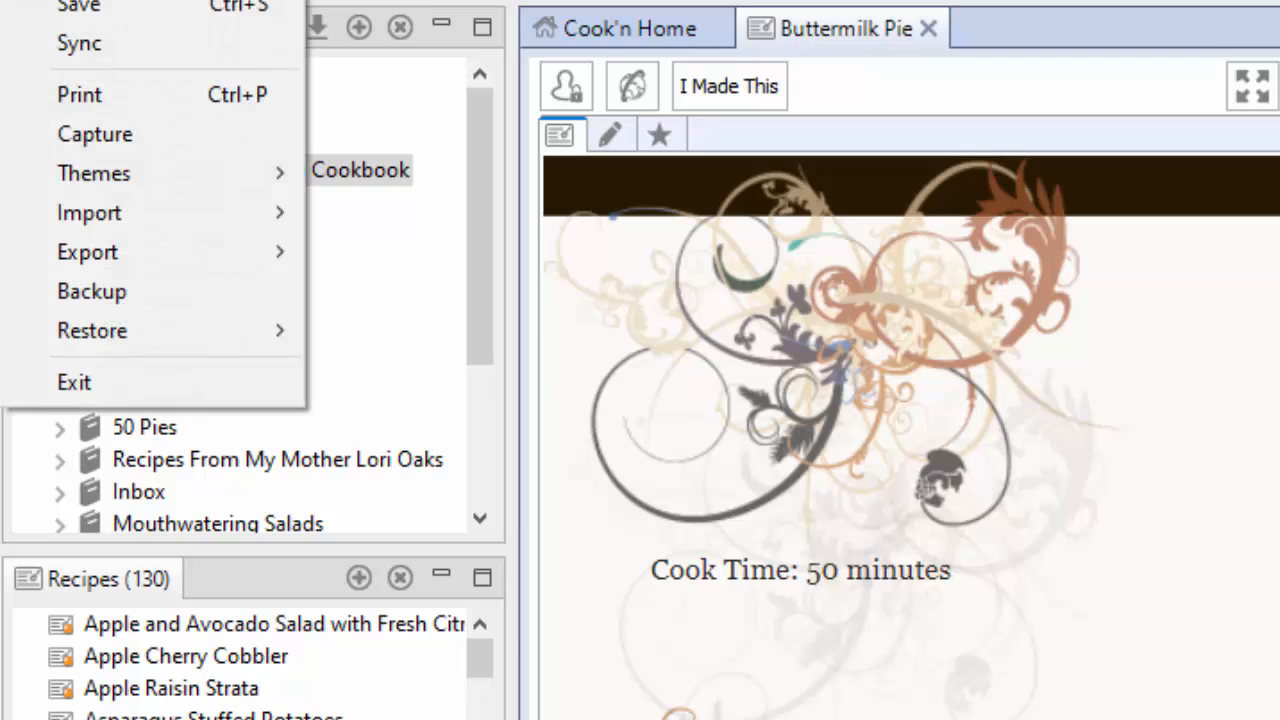
left_click(89, 212)
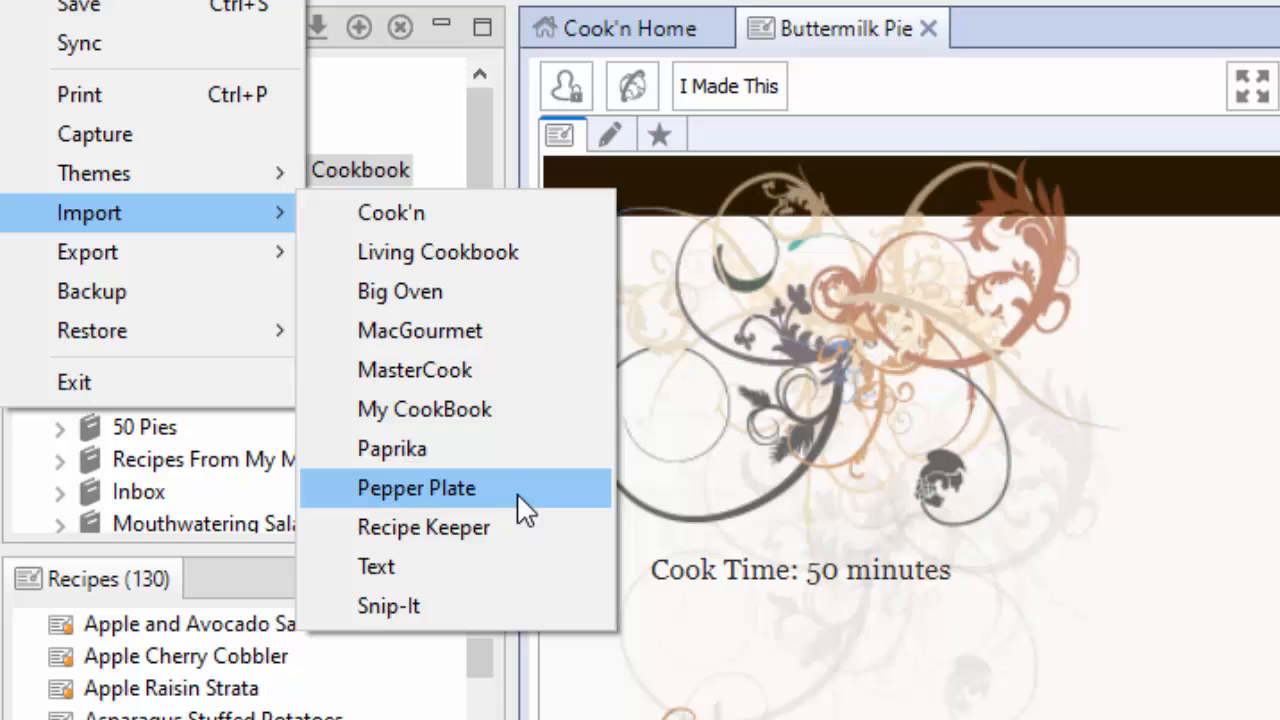
mouse_move(437, 252)
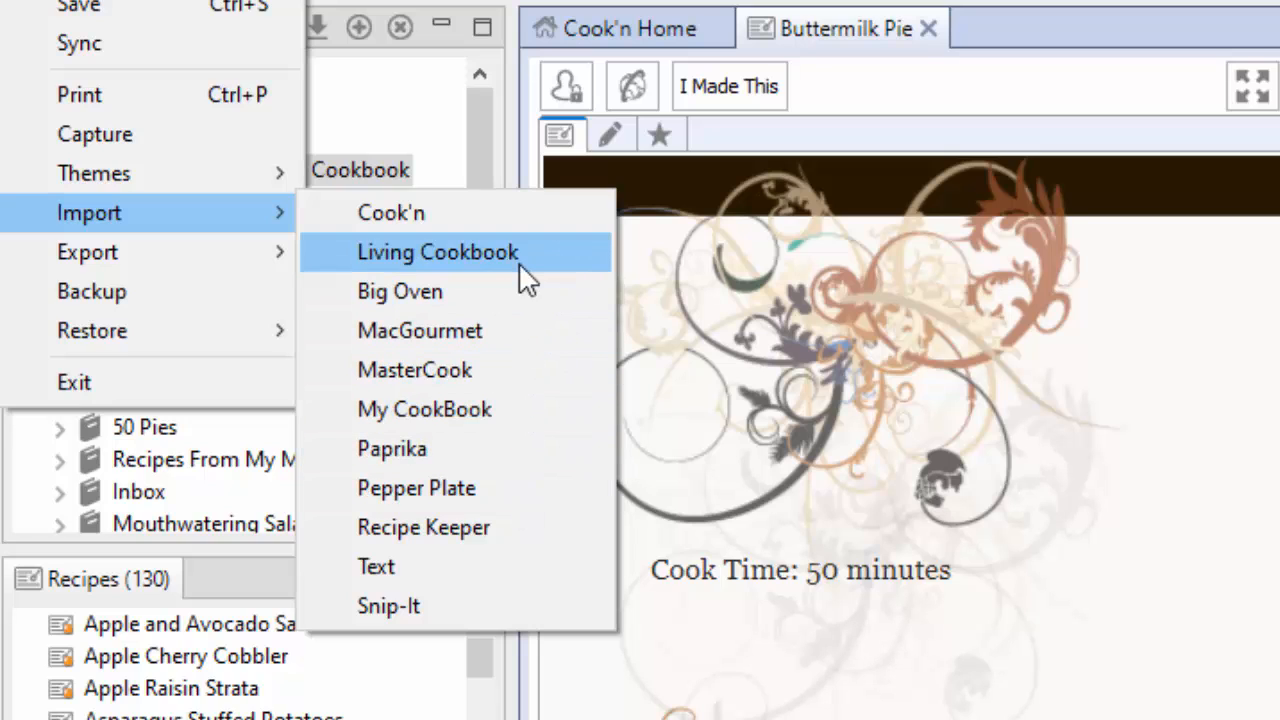
mouse_move(416, 488)
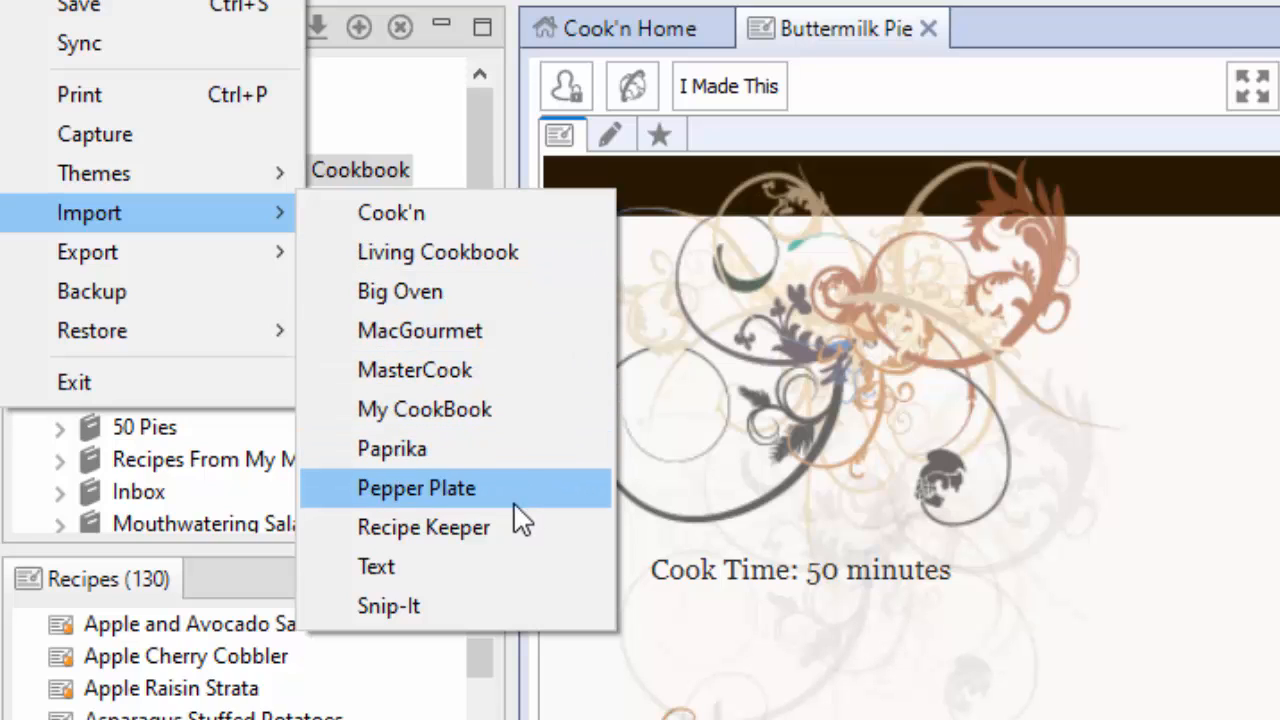
mouse_move(520, 505)
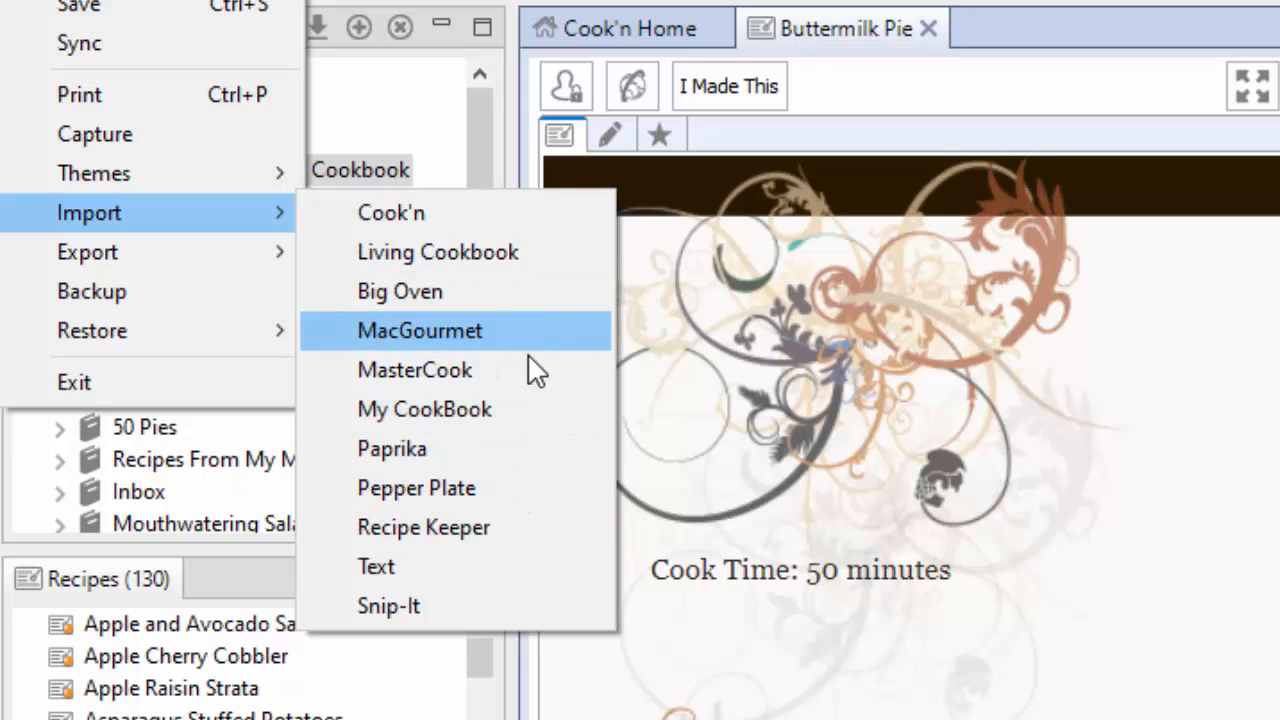
mouse_move(540, 320)
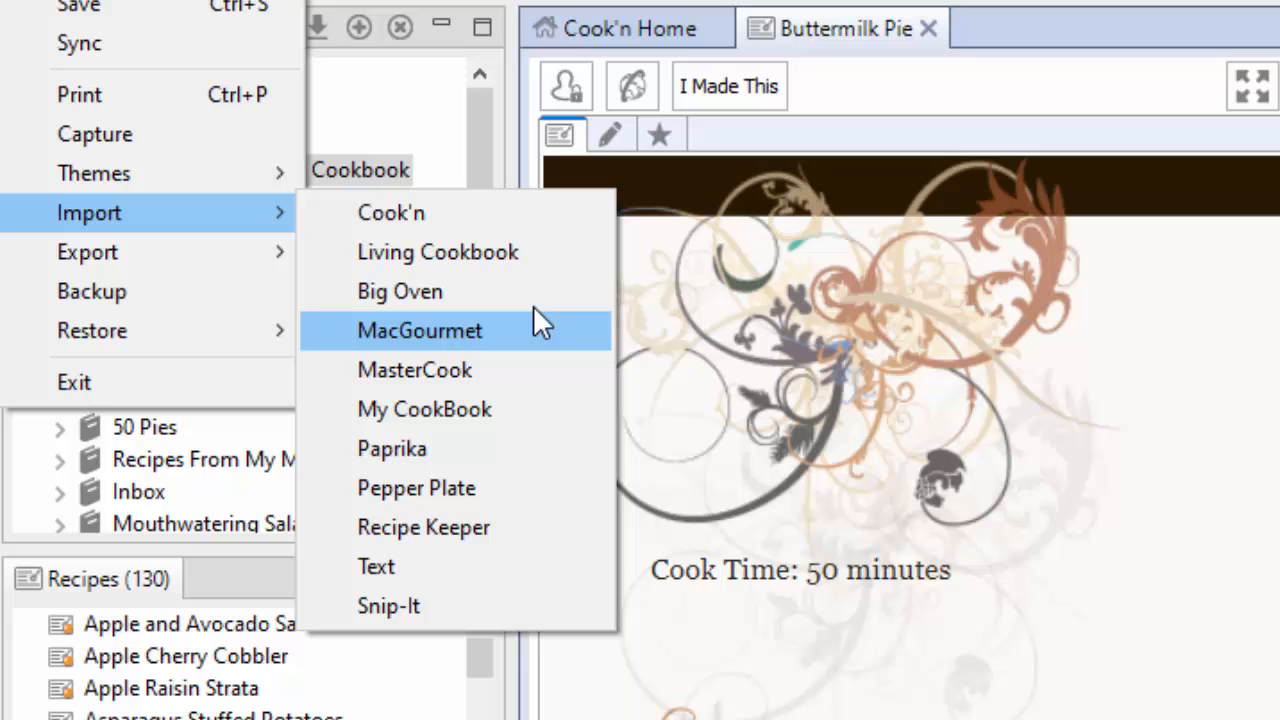
mouse_move(530, 480)
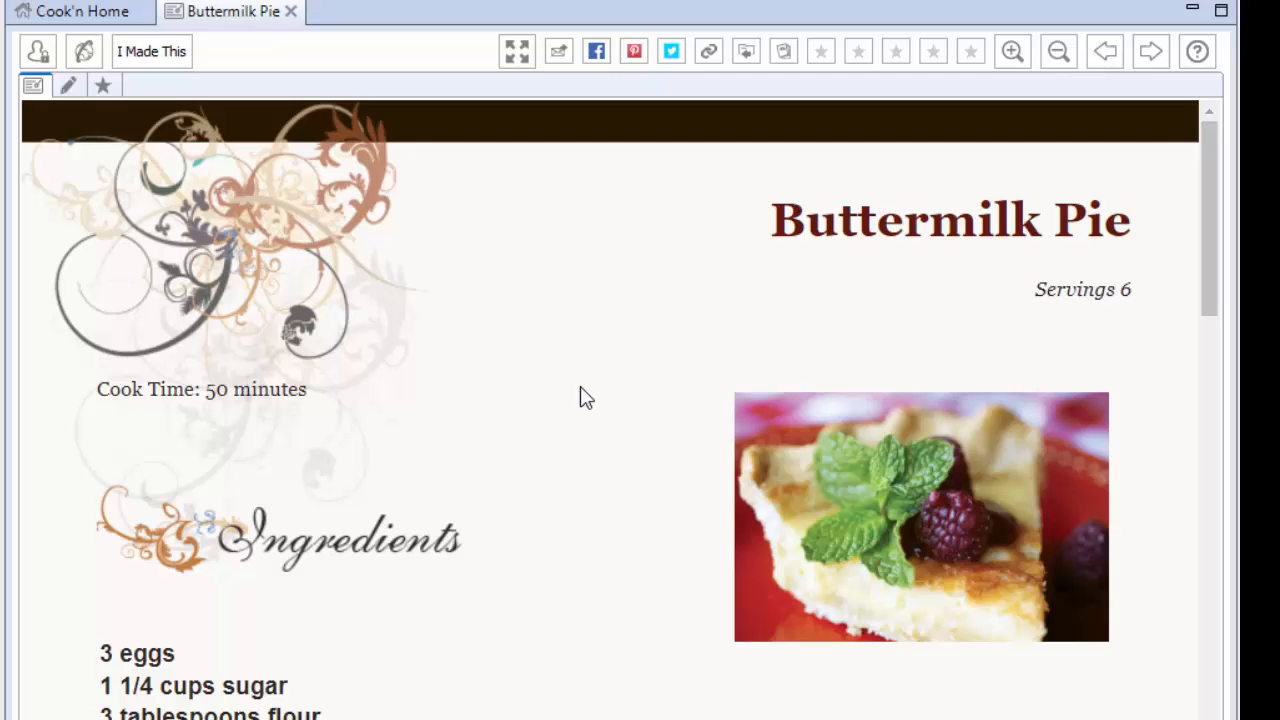
Close the Import menu and return to the Buttermilk Pie recipe view.
left_click(1011, 51)
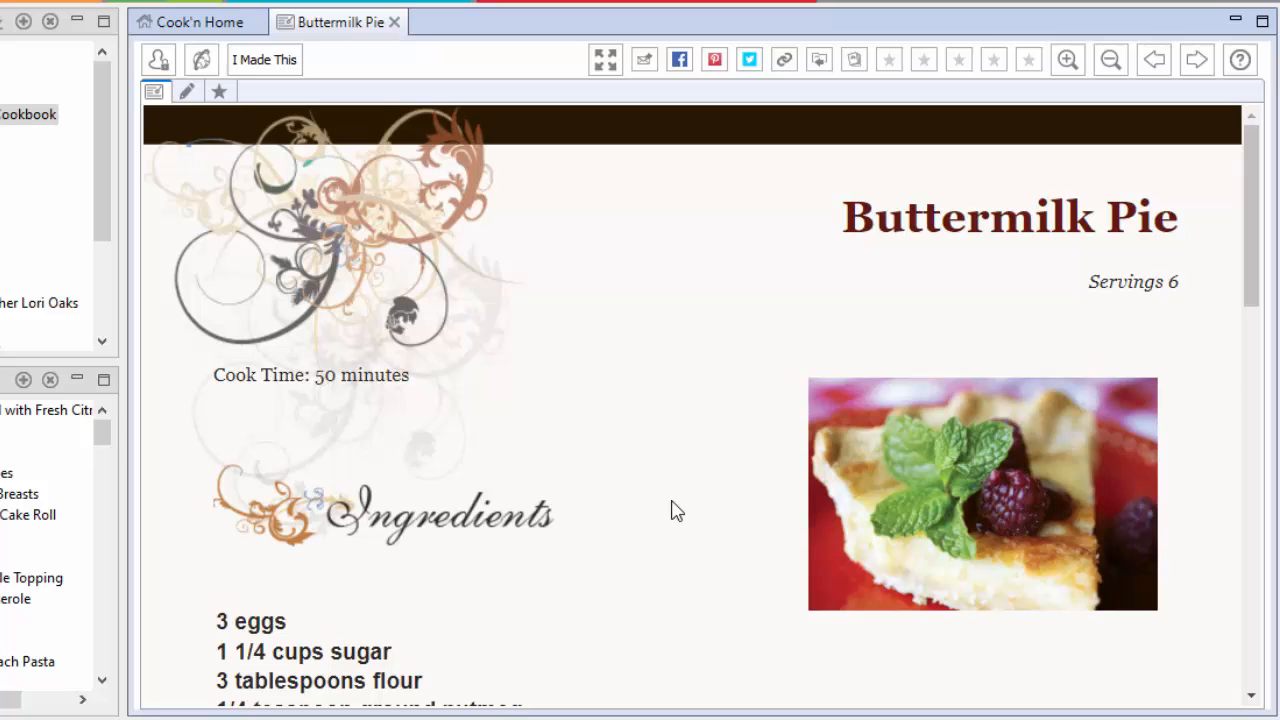
left_click(982, 494)
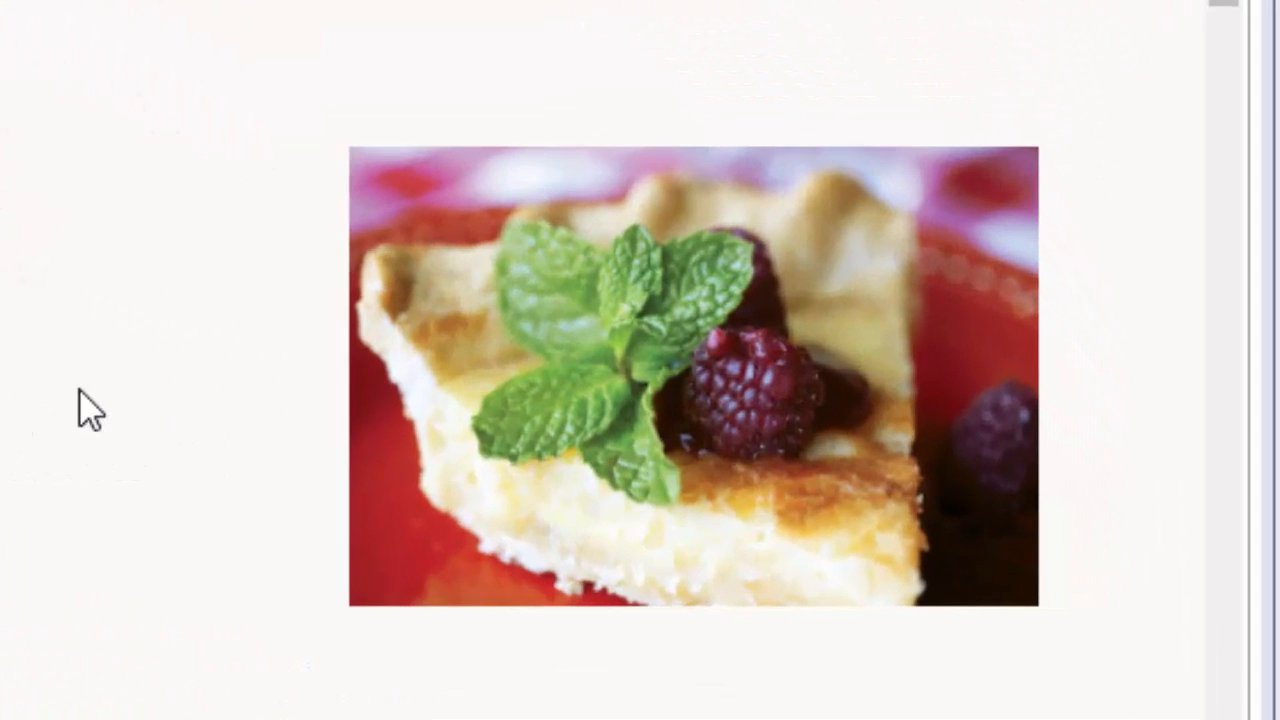